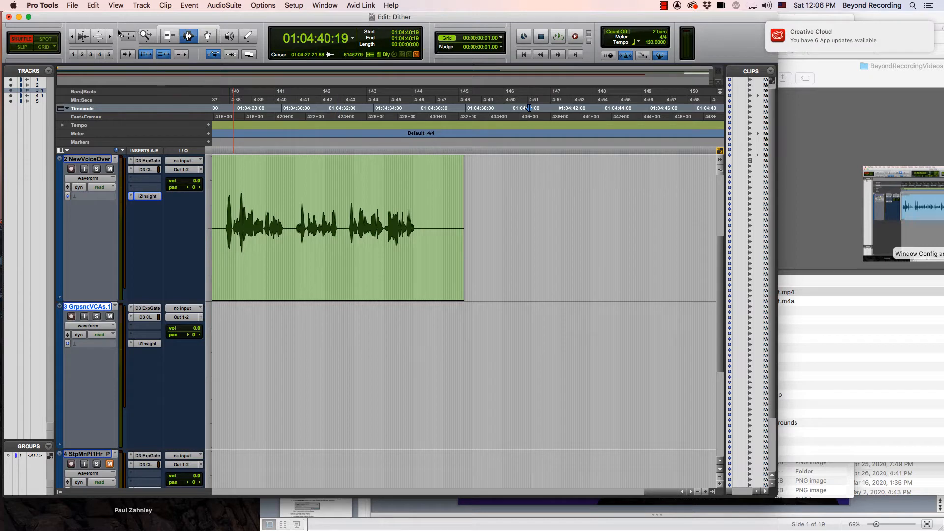
pyautogui.moveTo(112, 6)
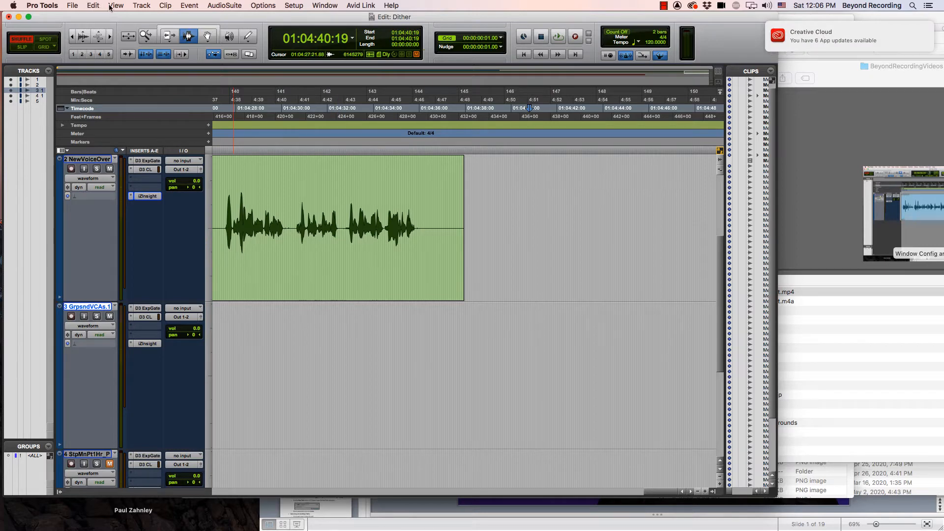
# Hide the Bars|Beats, Feet+Frames, Tempo and Meter rulers, keeping Min:Secs, Timecode and Markers.
pyautogui.click(114, 5)
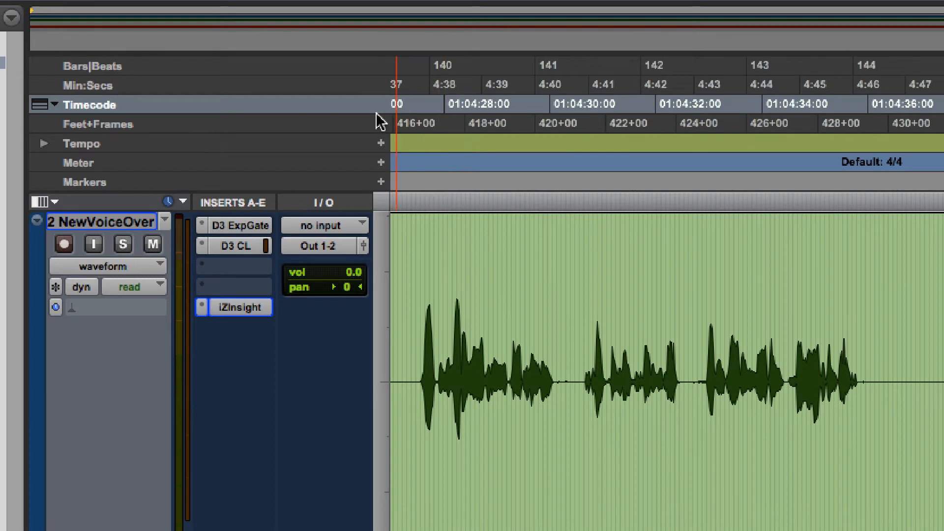
pyautogui.moveTo(181, 84)
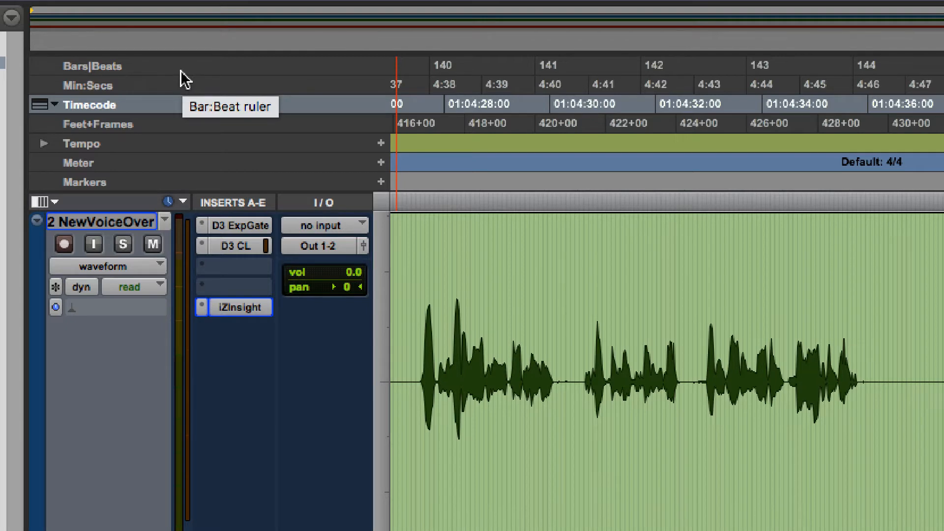
pyautogui.moveTo(169, 93)
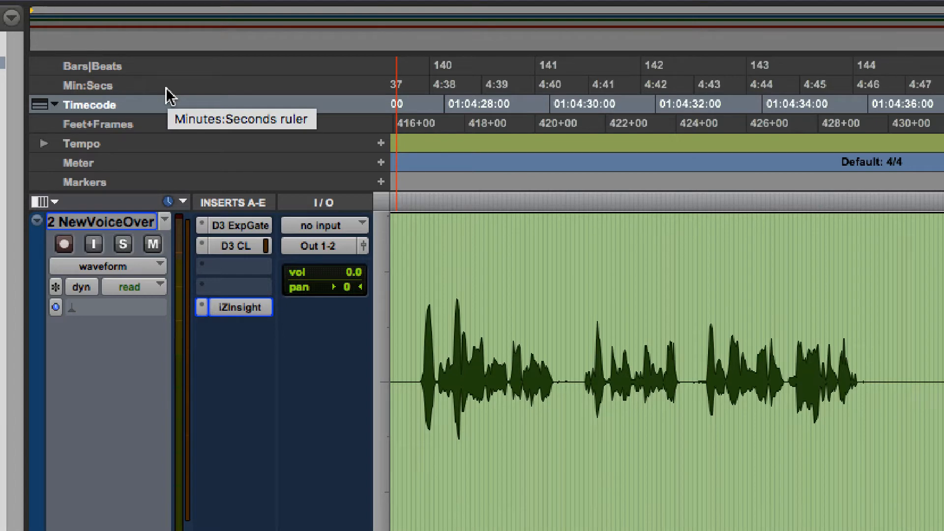
pyautogui.moveTo(163, 112)
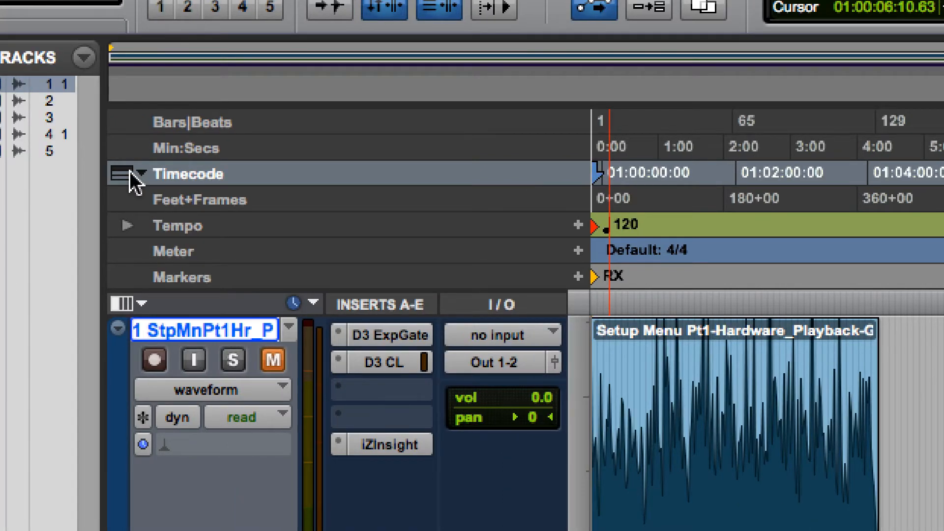
pyautogui.click(140, 173)
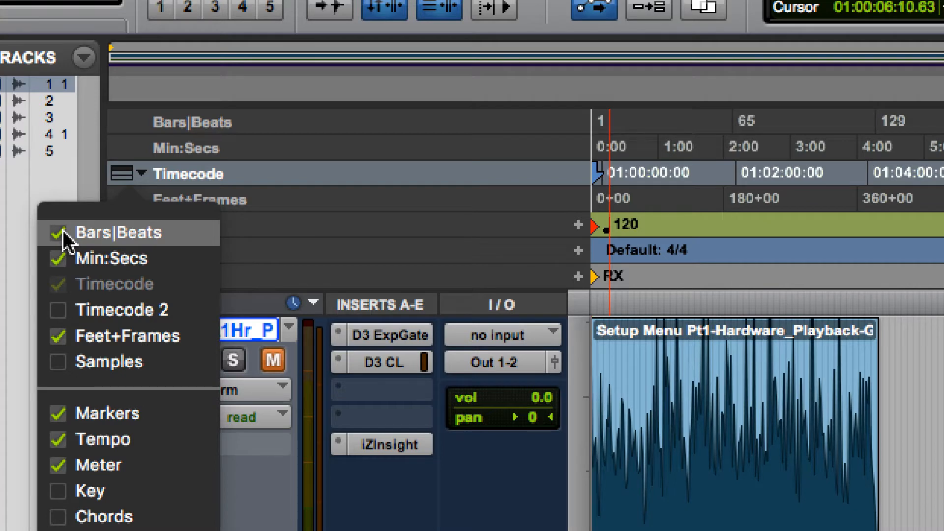
pyautogui.click(58, 233)
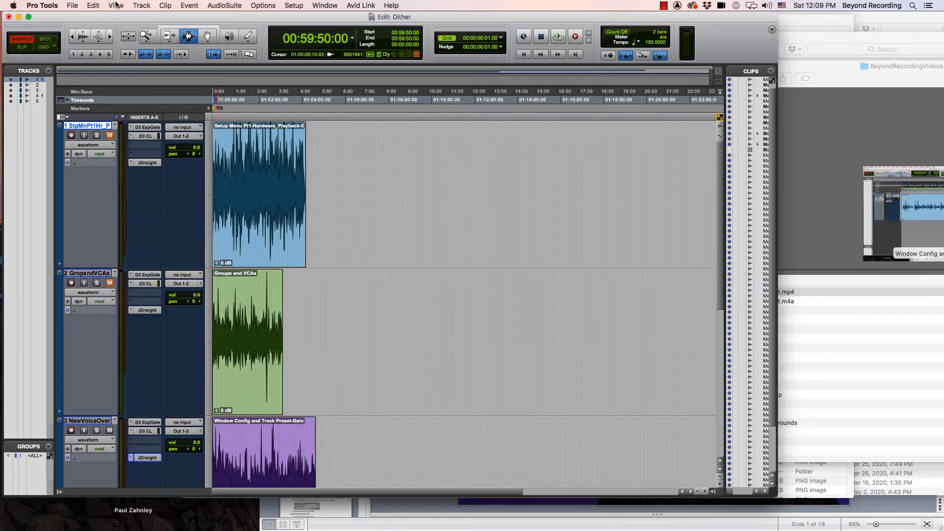
pyautogui.click(115, 5)
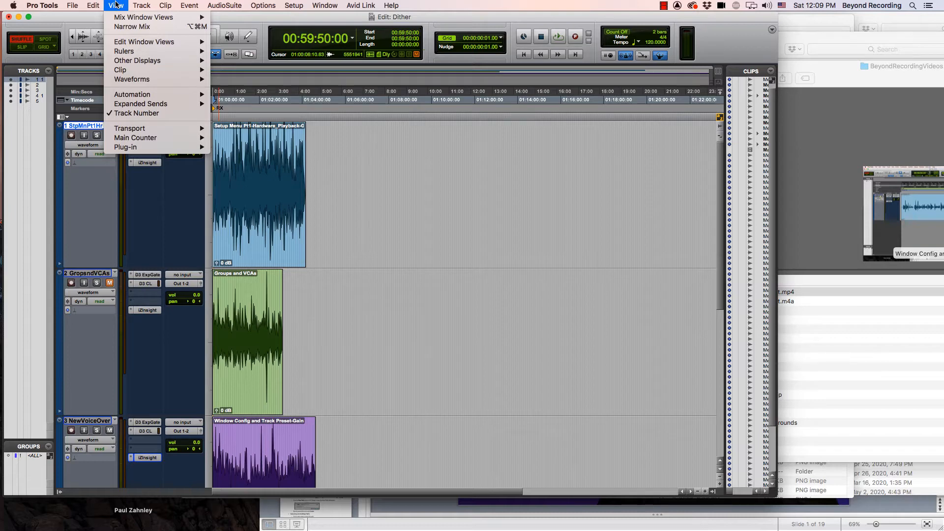
pyautogui.click(122, 51)
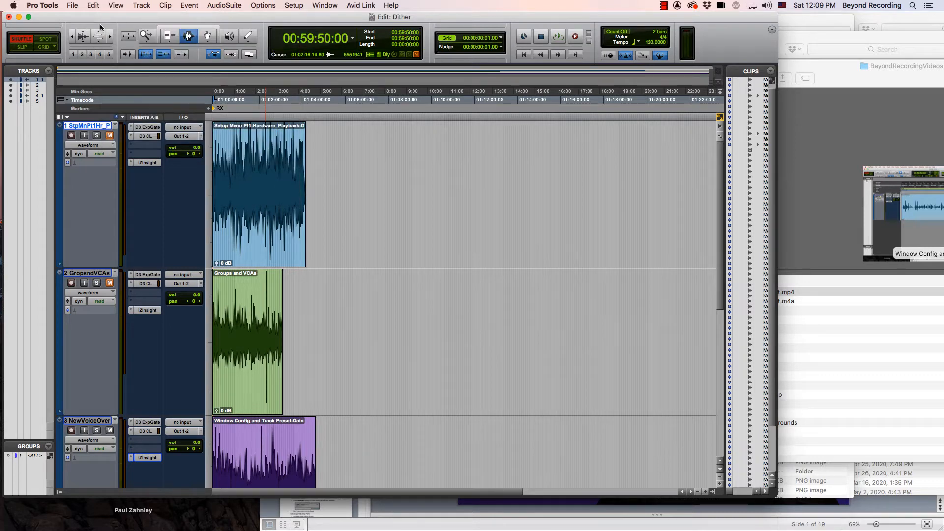
pyautogui.click(114, 5)
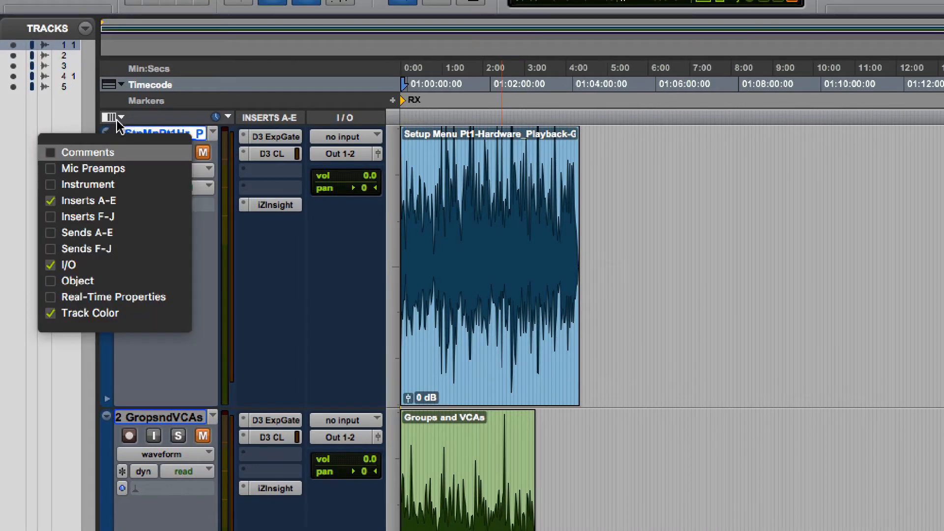
pyautogui.moveTo(110, 153)
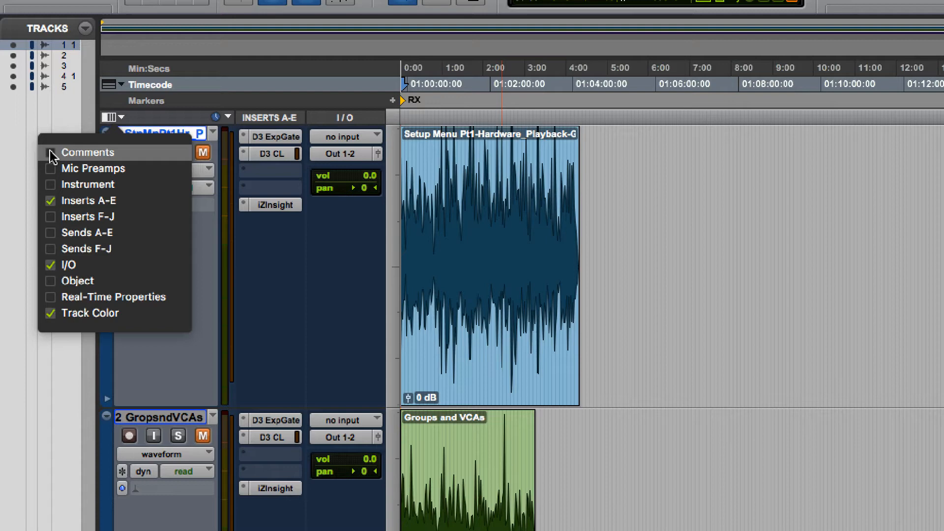
# Show the Comments column on the edit window tracks.
pyautogui.click(50, 153)
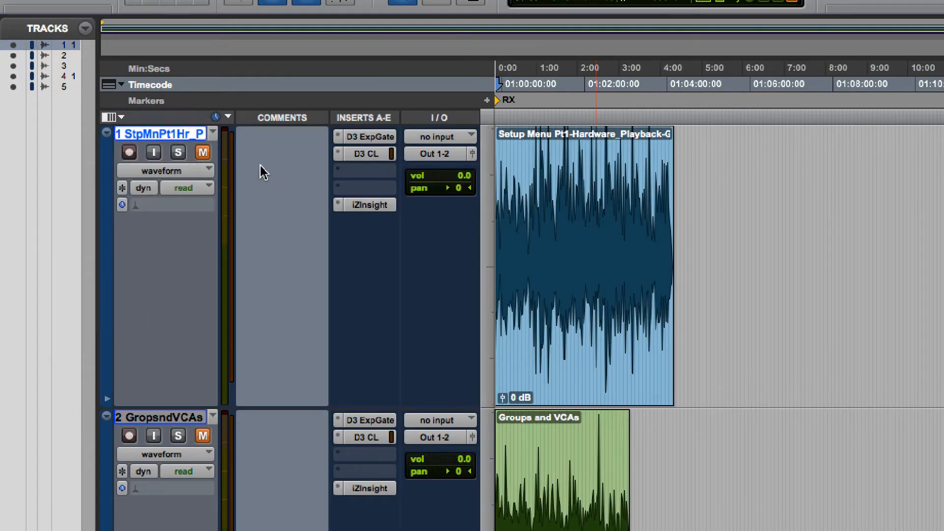
pyautogui.moveTo(264, 171)
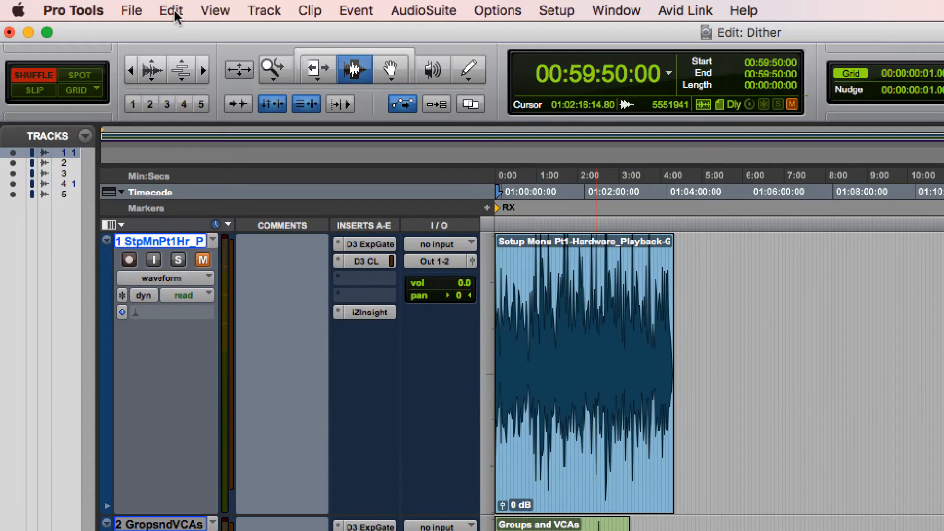
# Switch to the Mix window and toggle Narrow Mix on, then back to normal width.
pyautogui.click(216, 10)
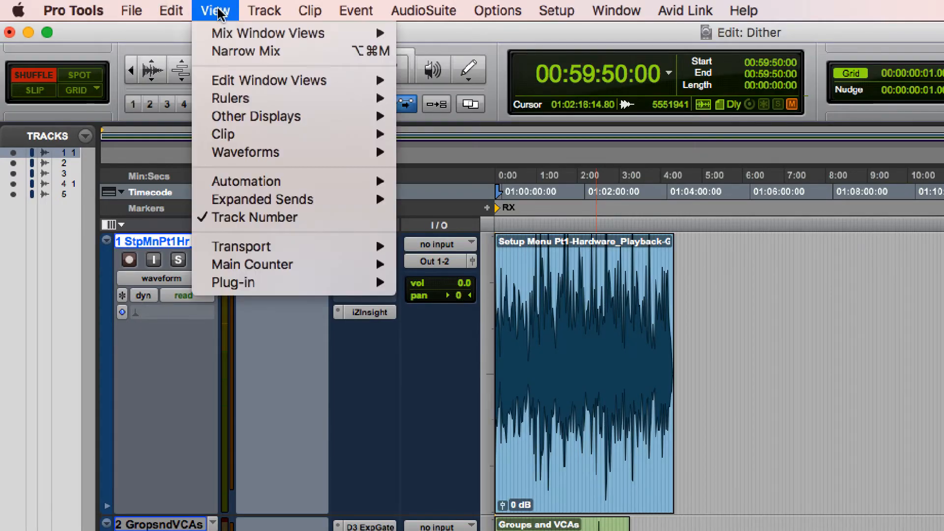
pyautogui.moveTo(242, 65)
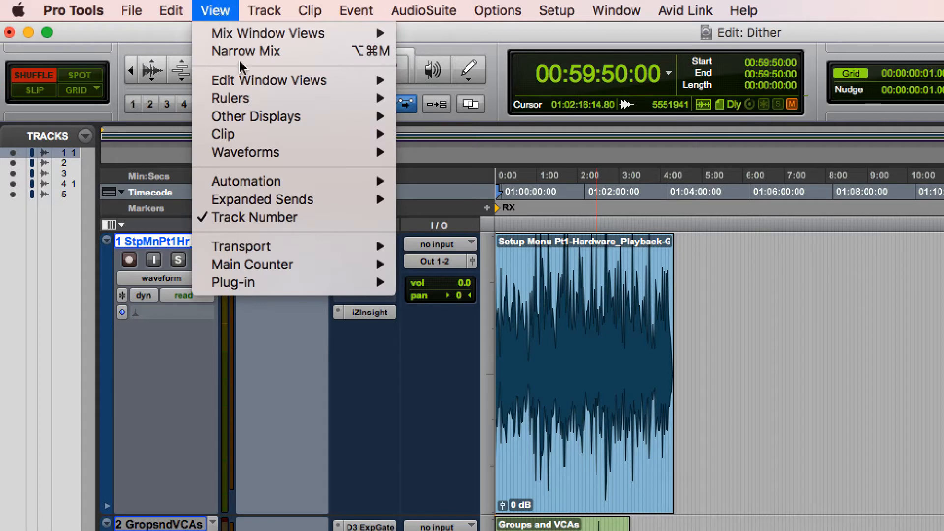
pyautogui.moveTo(264, 84)
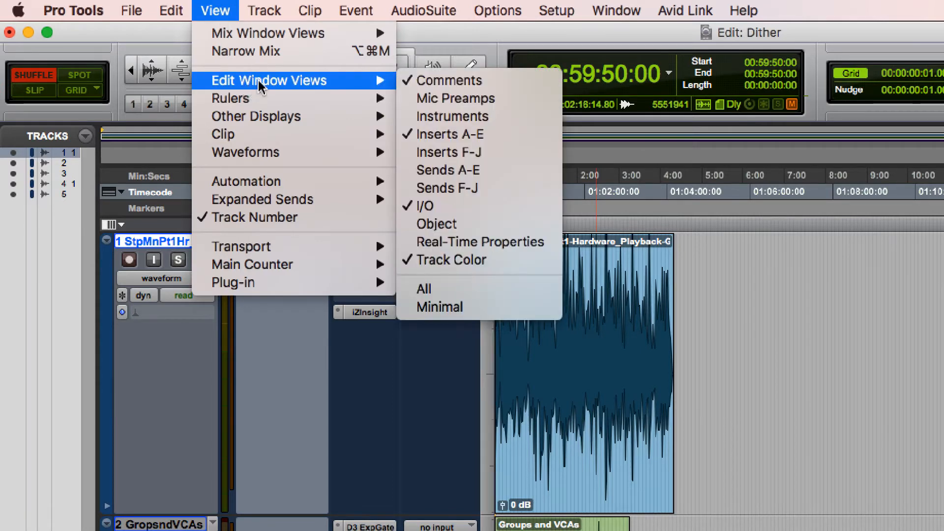
pyautogui.moveTo(385, 88)
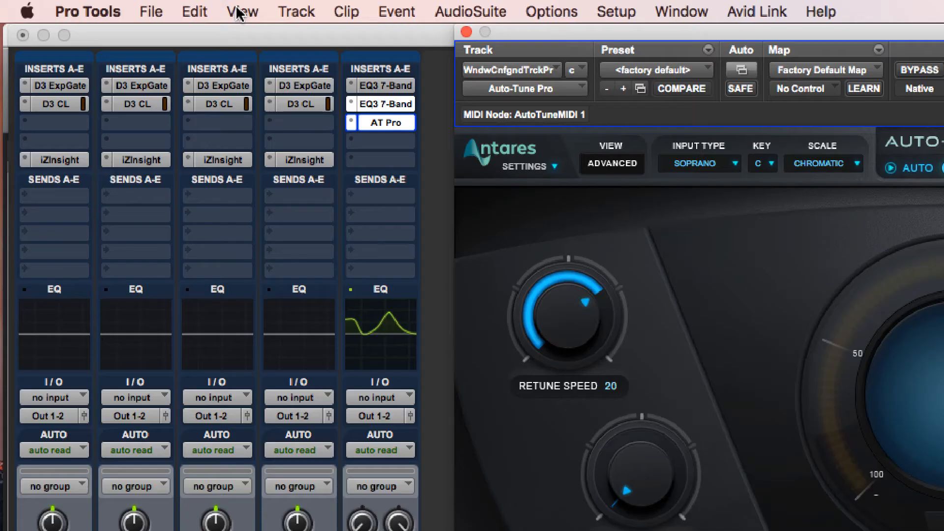
pyautogui.click(244, 10)
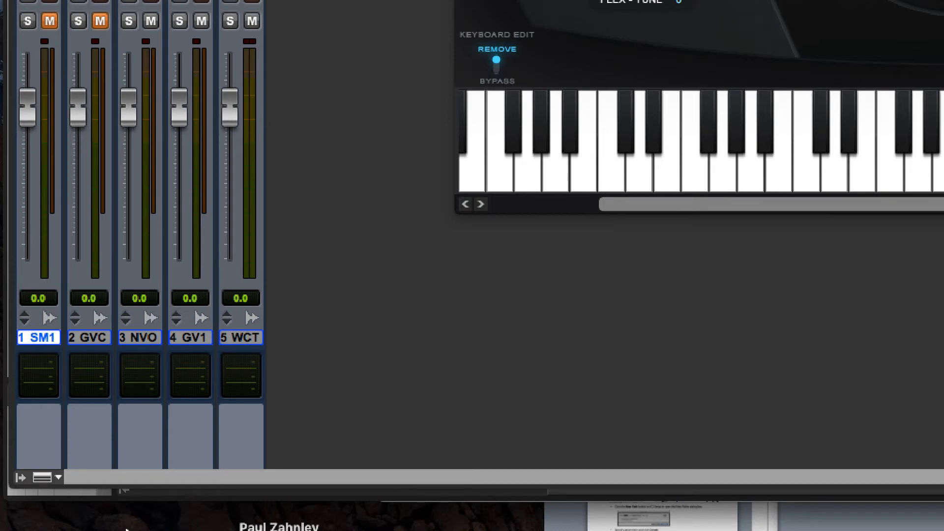
pyautogui.moveTo(127, 183)
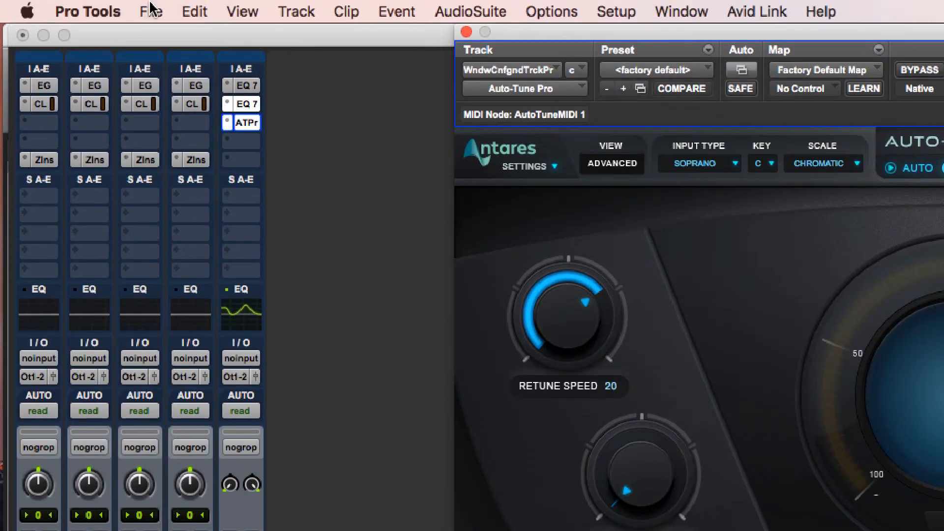
pyautogui.click(244, 11)
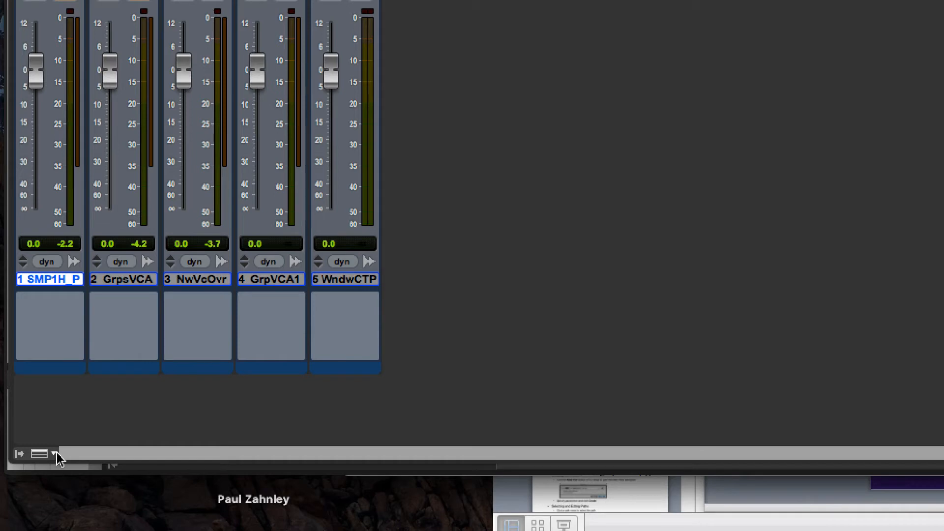
# Show EQ Curves on the mixer strips and ease the EQ III low band to -0.5 dB.
pyautogui.click(48, 455)
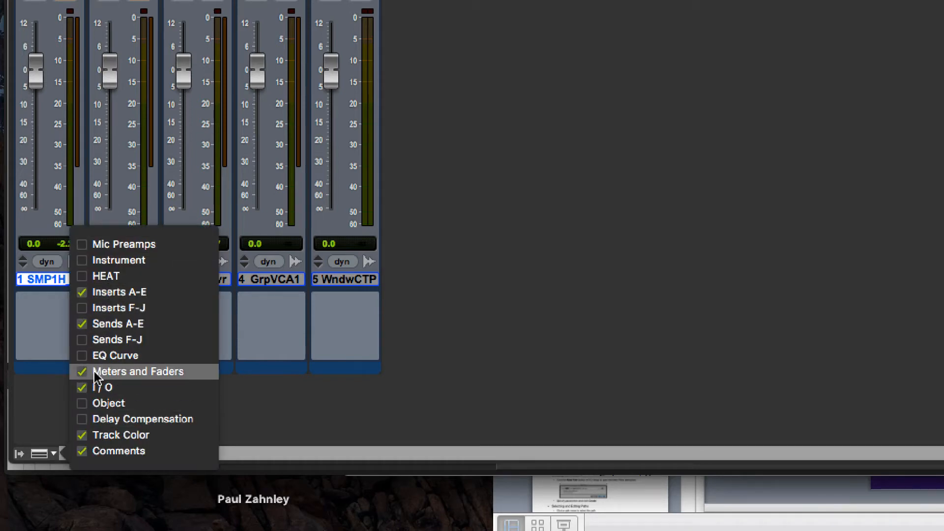
pyautogui.moveTo(113, 451)
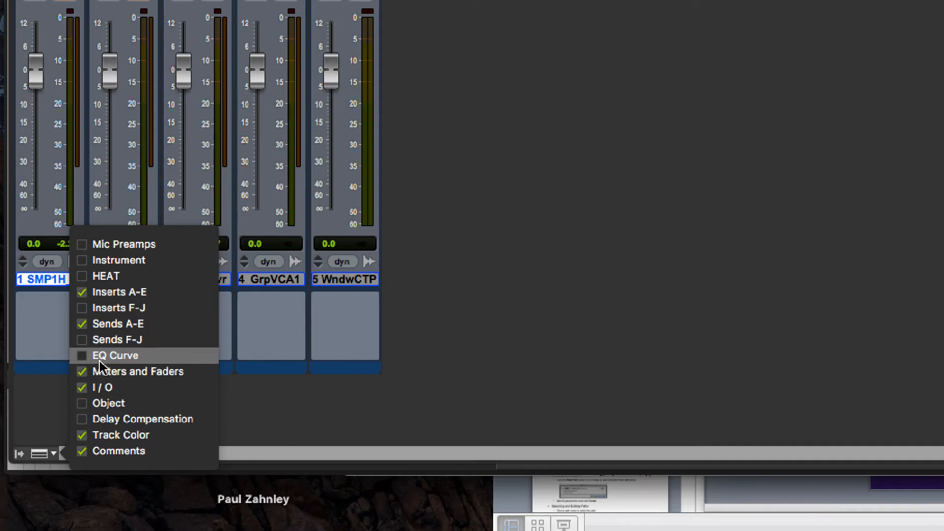
pyautogui.click(81, 356)
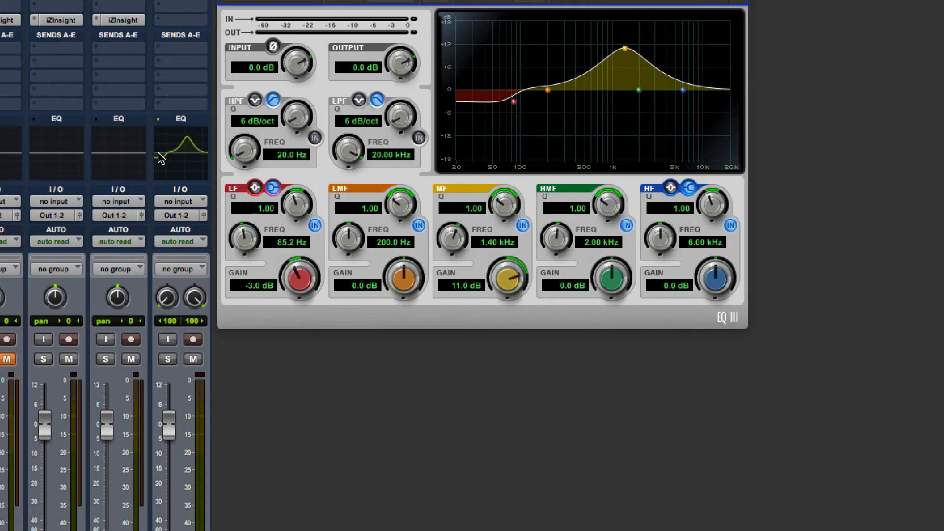
pyautogui.moveTo(218, 126)
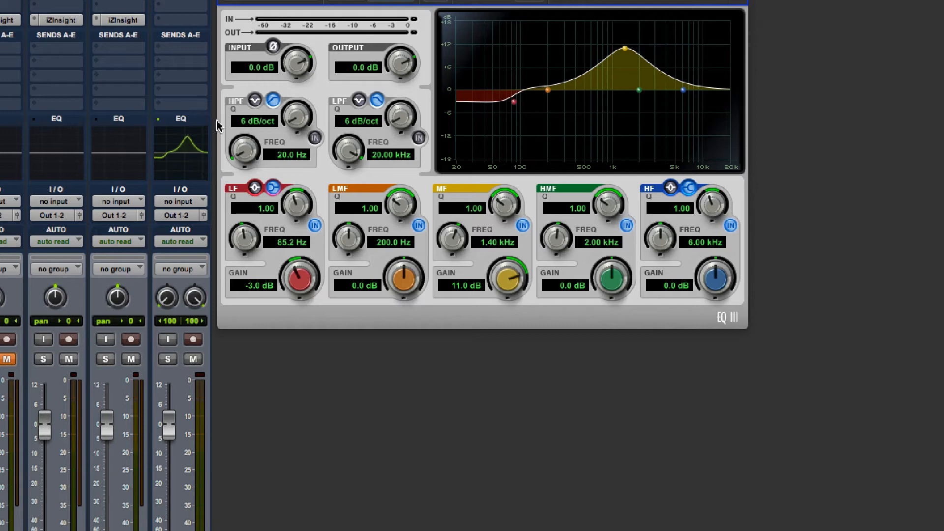
pyautogui.moveTo(169, 129)
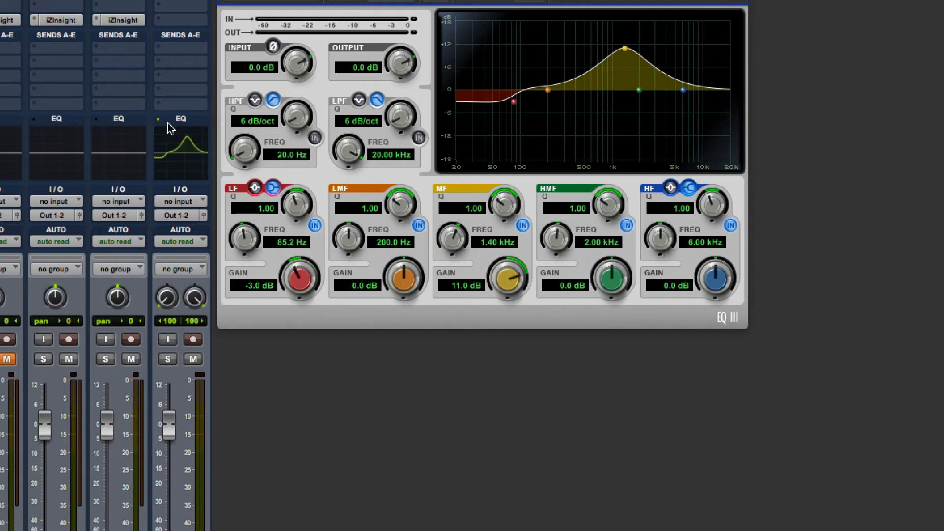
pyautogui.moveTo(514, 100); pyautogui.dragTo(514, 82)
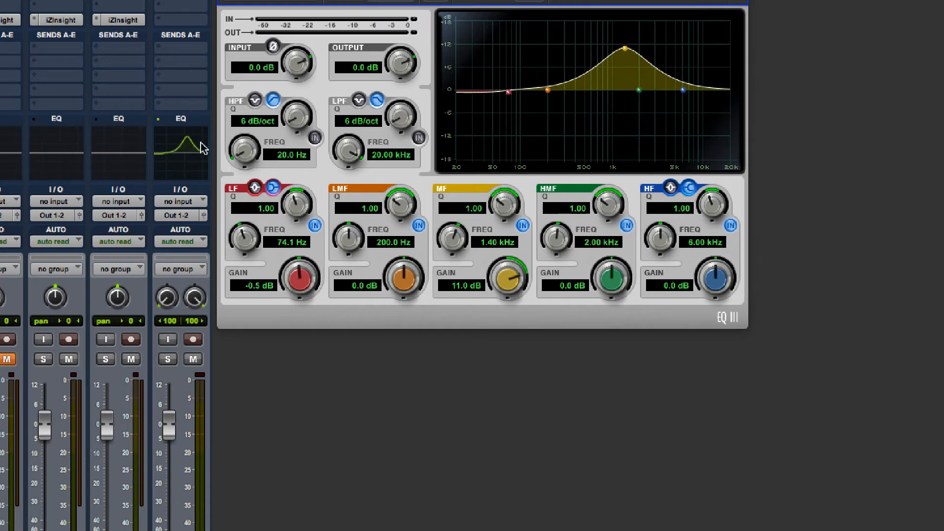
pyautogui.moveTo(174, 142)
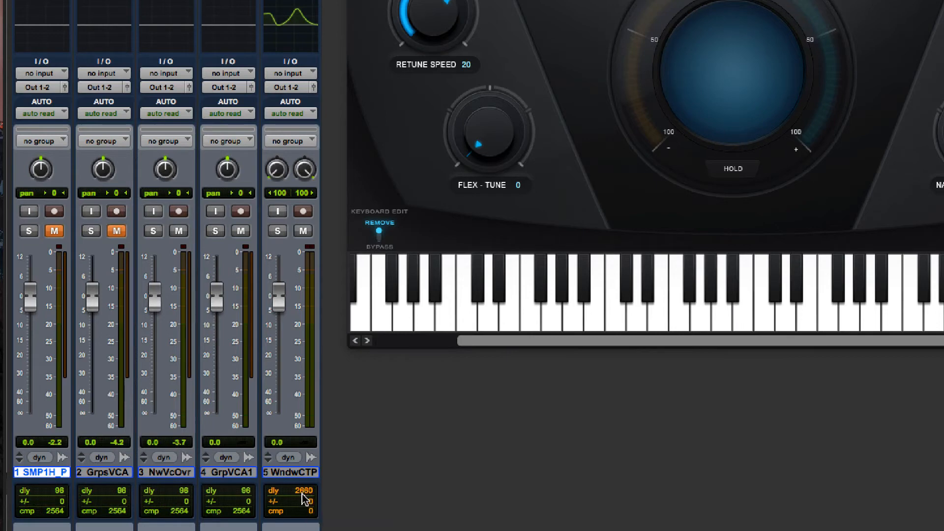
pyautogui.moveTo(305, 497)
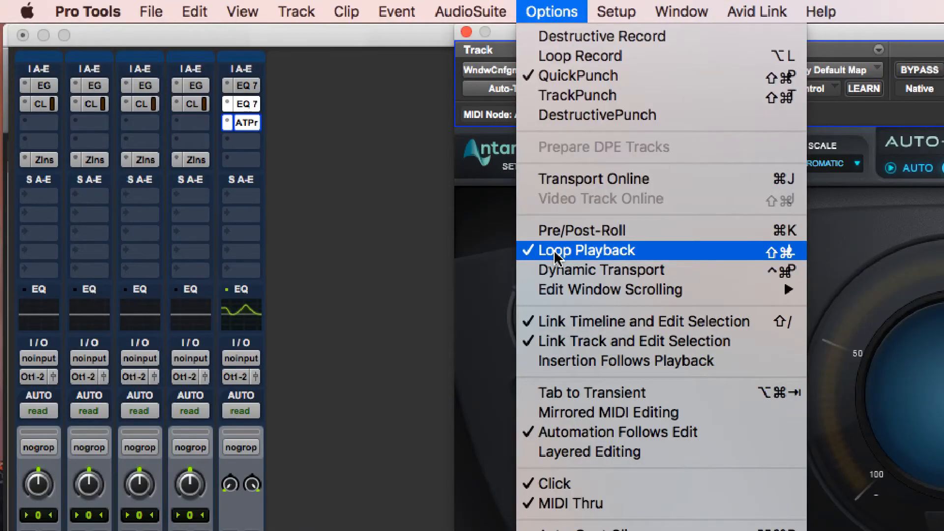
pyautogui.moveTo(566, 231)
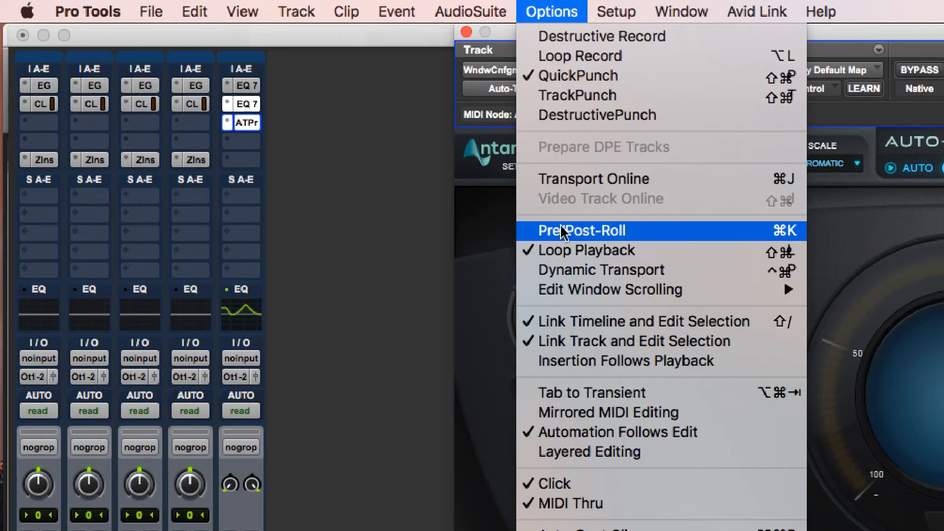
pyautogui.moveTo(582, 142)
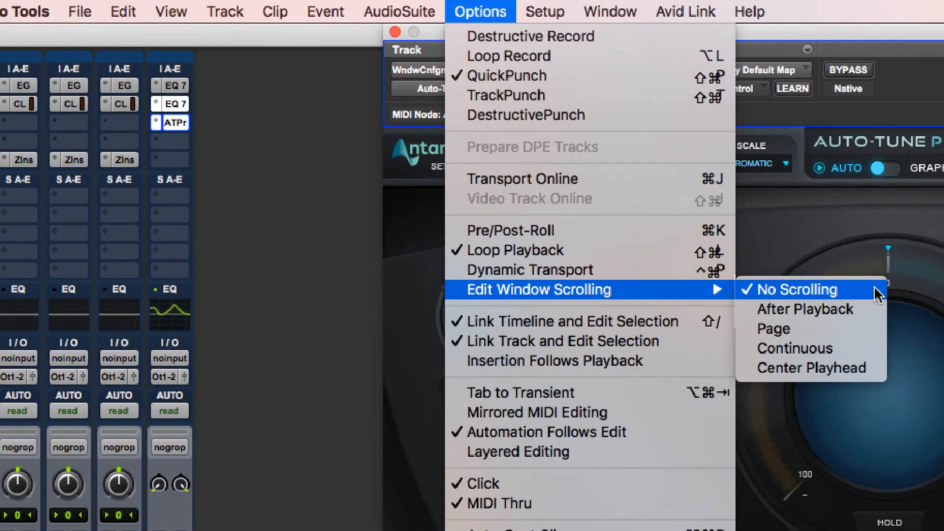
# Return to the Edit window with Edit Window Scrolling left at No Scrolling.
pyautogui.click(797, 289)
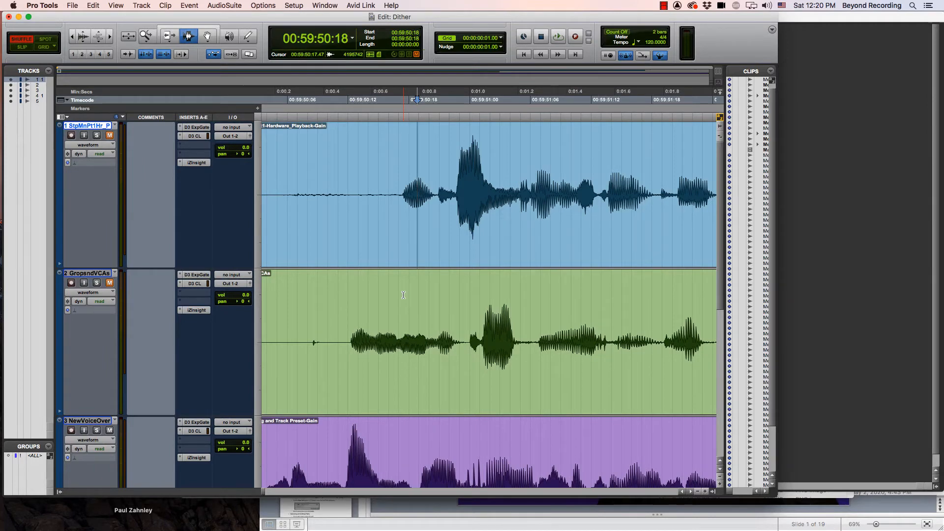
# Play from the timeline trying After Playback and Page scrolling.
pyautogui.click(558, 37)
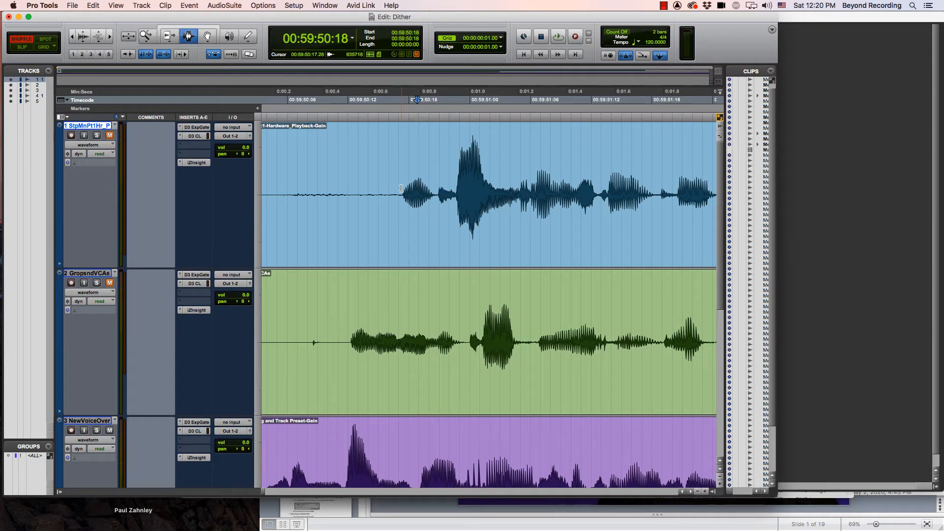
pyautogui.click(262, 5)
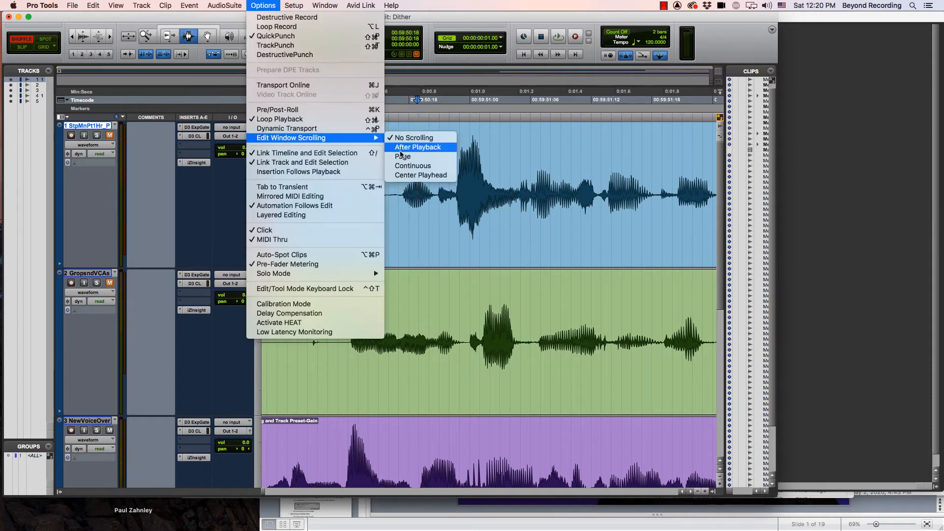
pyautogui.click(418, 148)
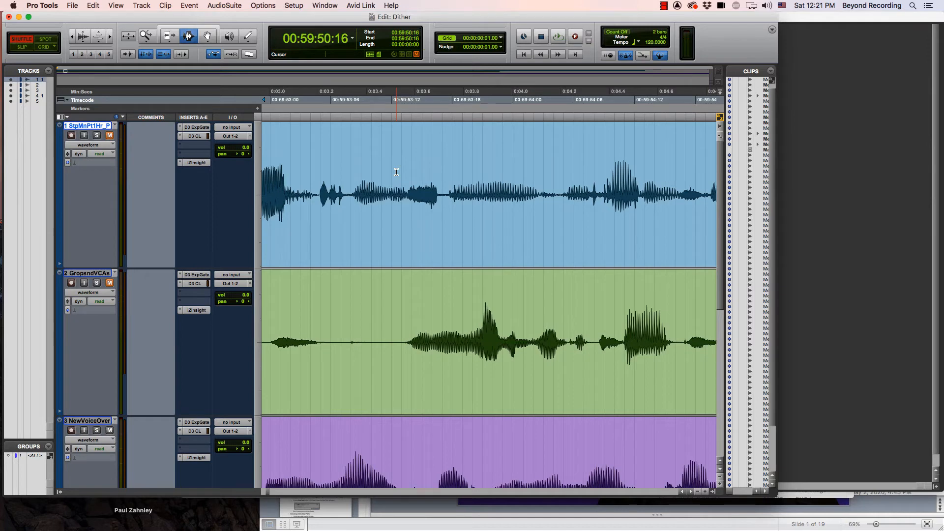
pyautogui.click(263, 5)
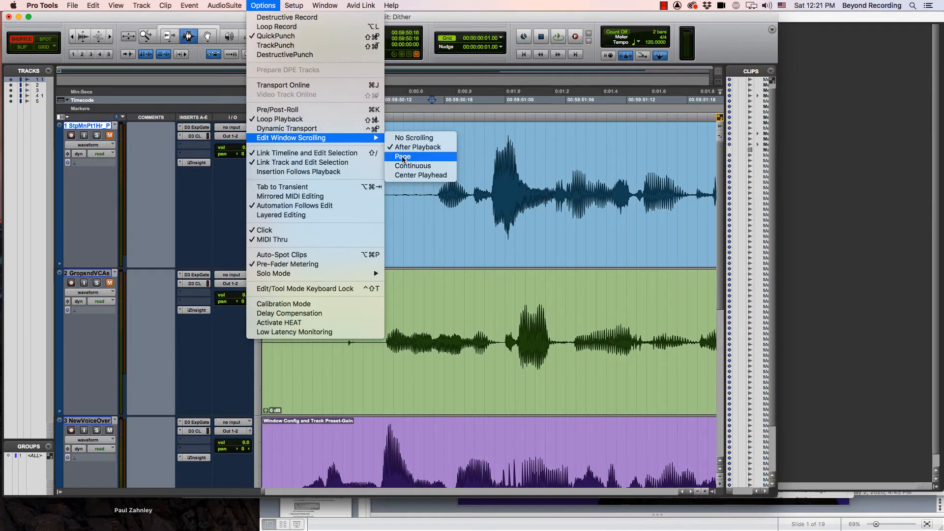
pyautogui.click(403, 157)
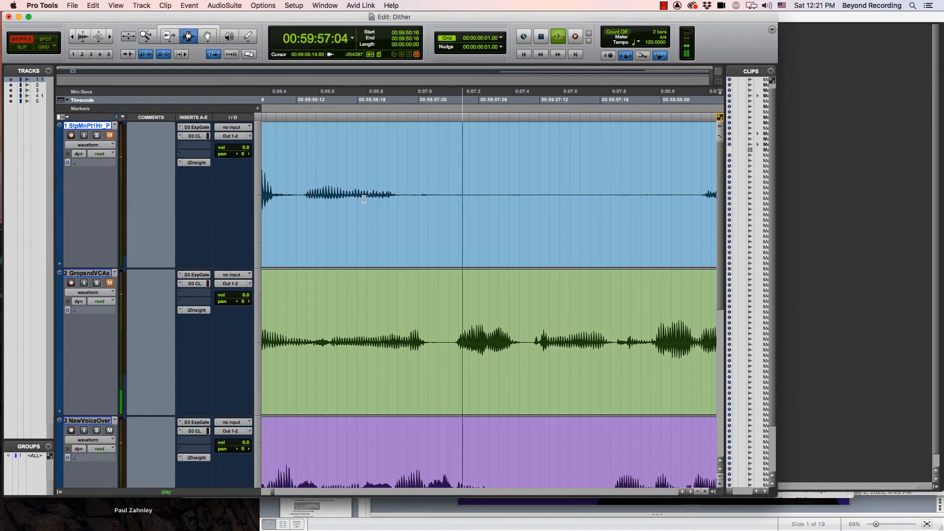
# Settle on Continuous scrolling and set track 1's input to A 1.
pyautogui.click(263, 5)
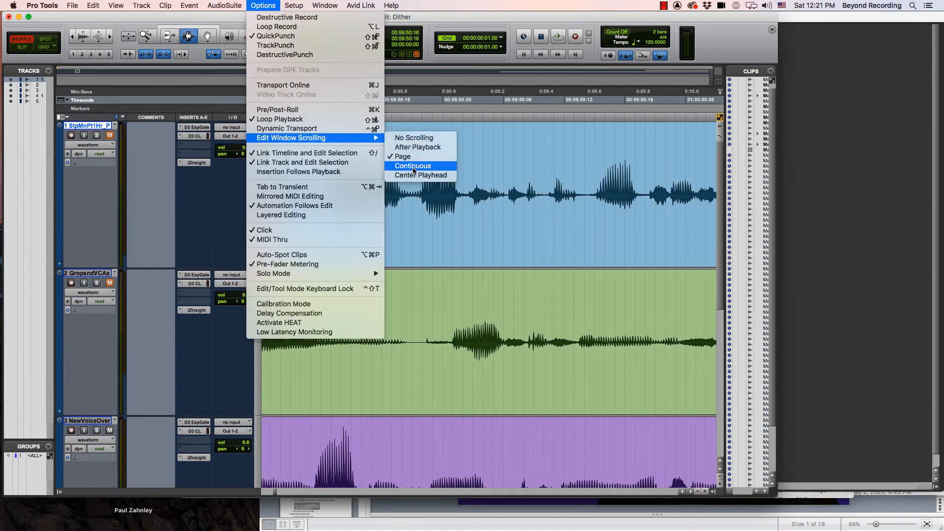
pyautogui.click(413, 165)
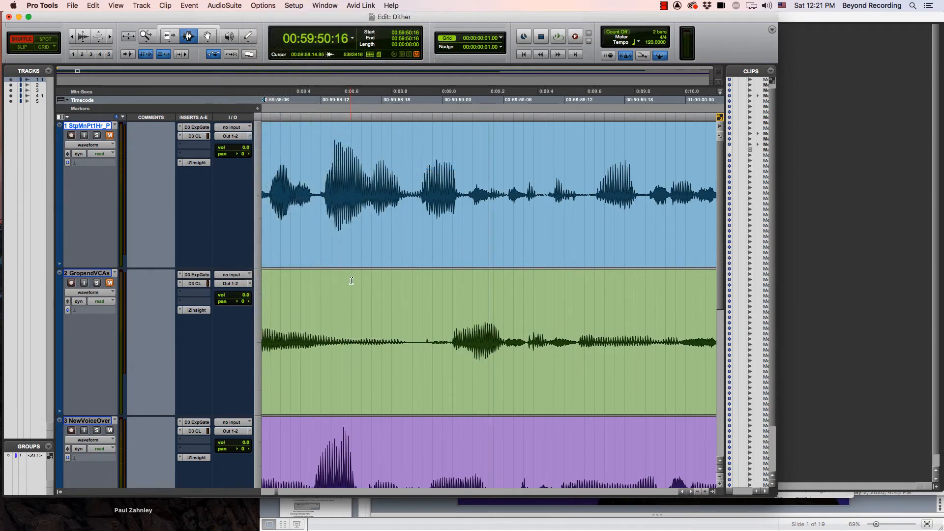
pyautogui.click(556, 38)
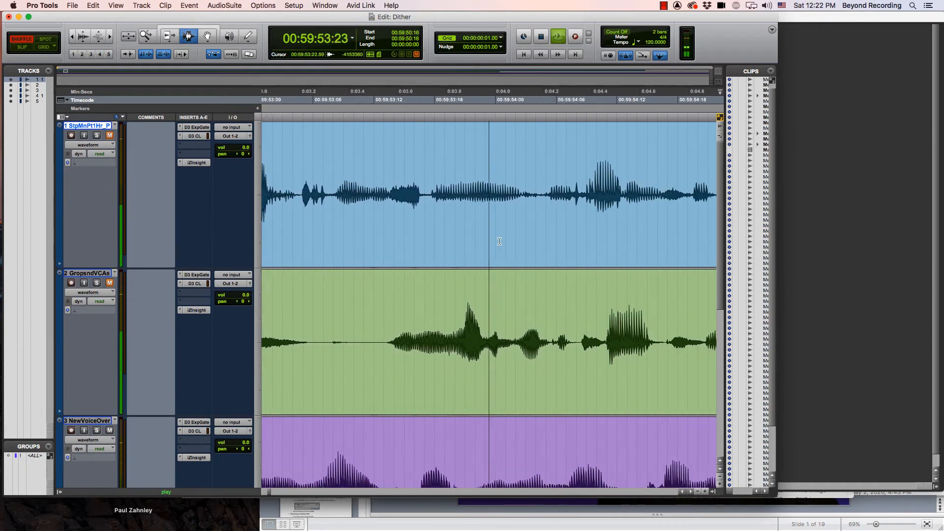
pyautogui.click(294, 5)
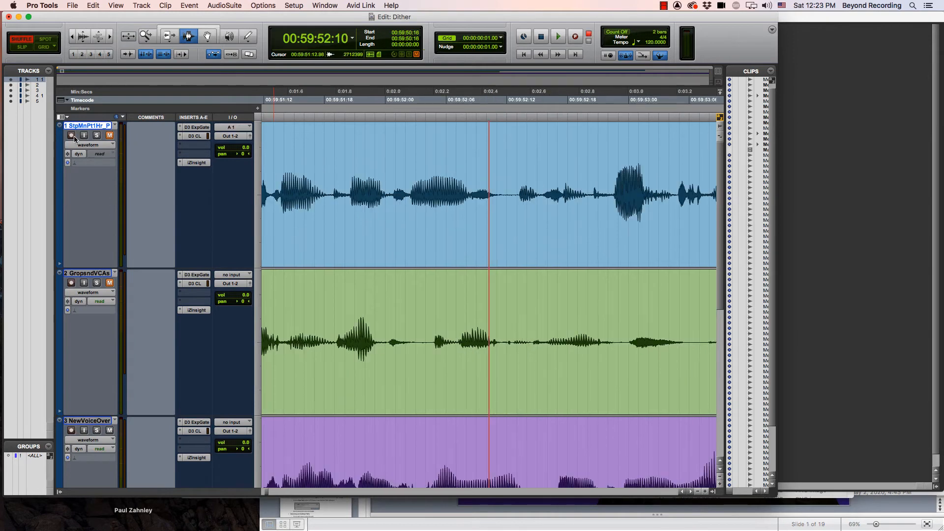
# Solo the GropsndVCAs track and toggle solo on the first track on as well.
pyautogui.click(557, 37)
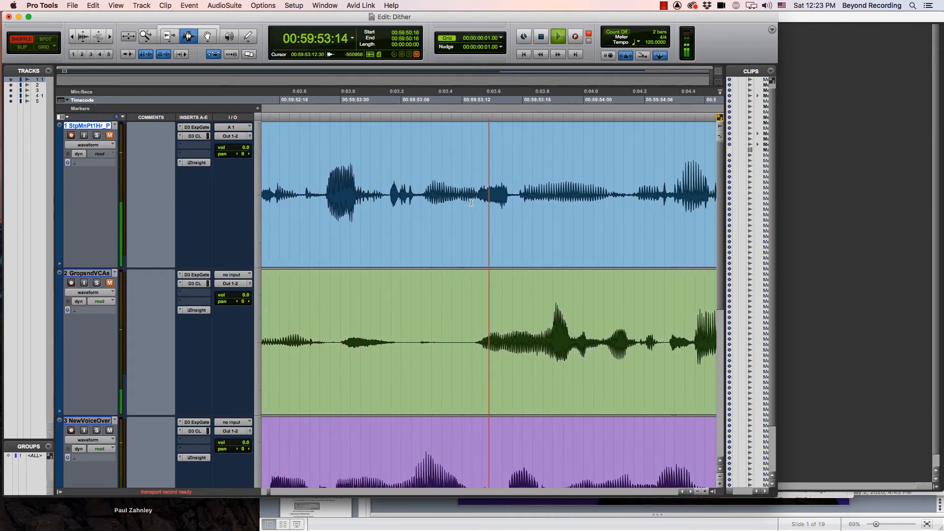
pyautogui.click(263, 5)
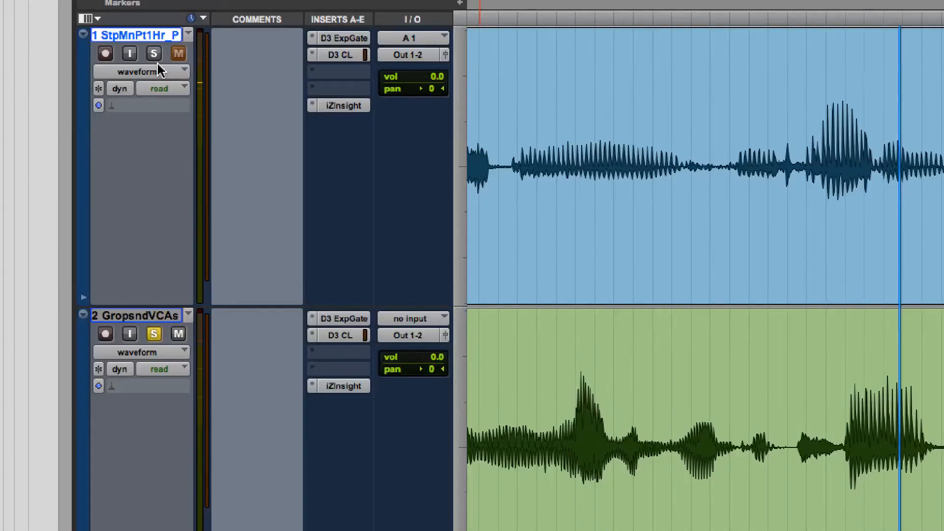
pyautogui.moveTo(154, 59)
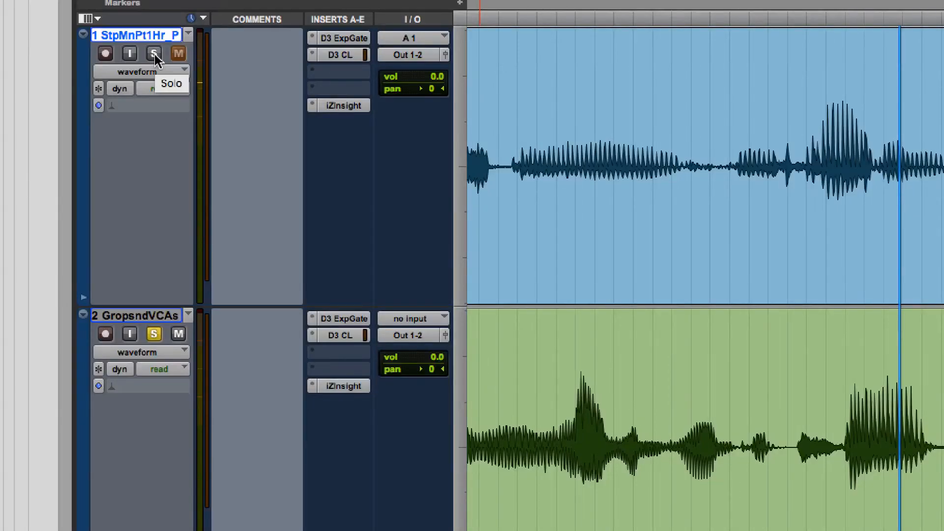
pyautogui.click(154, 53)
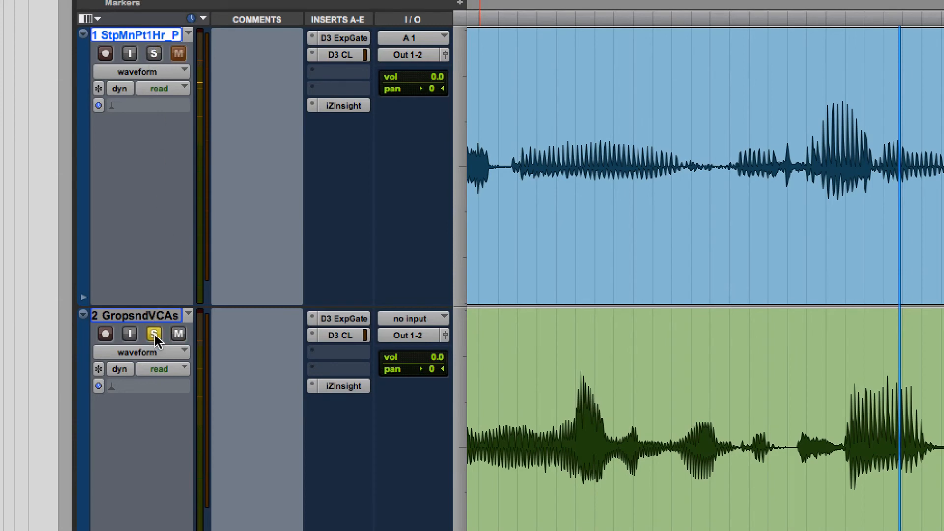
pyautogui.click(150, 52)
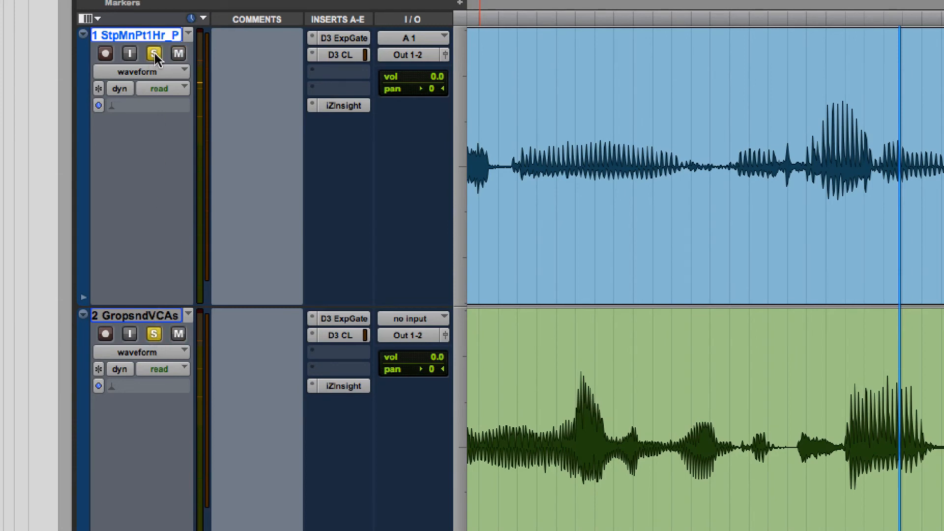
pyautogui.moveTo(156, 74)
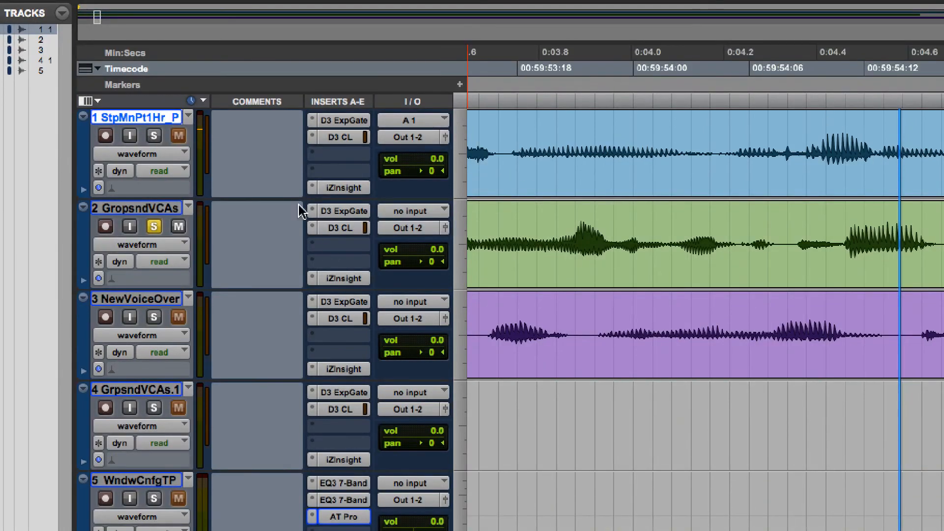
# Clear all track solos and bring up Options > Solo Mode, currently Solo In Place.
pyautogui.click(153, 135)
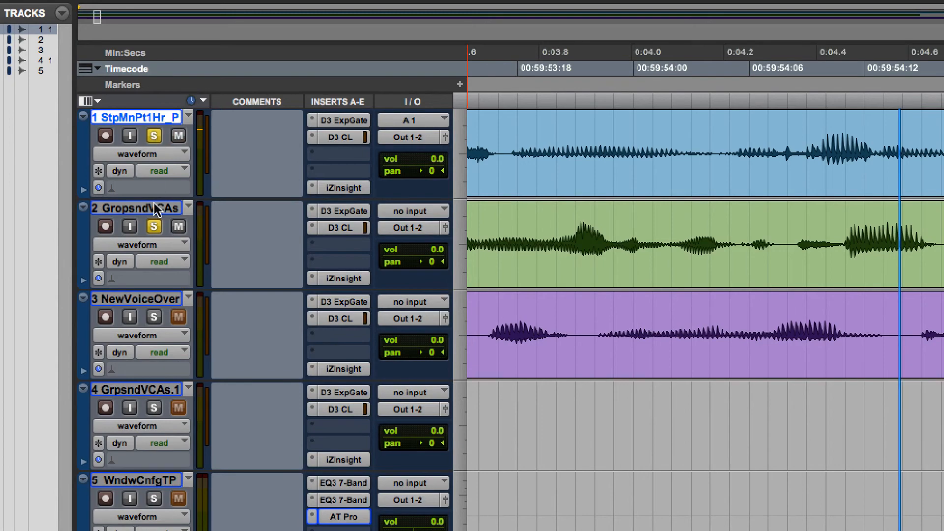
pyautogui.click(152, 316)
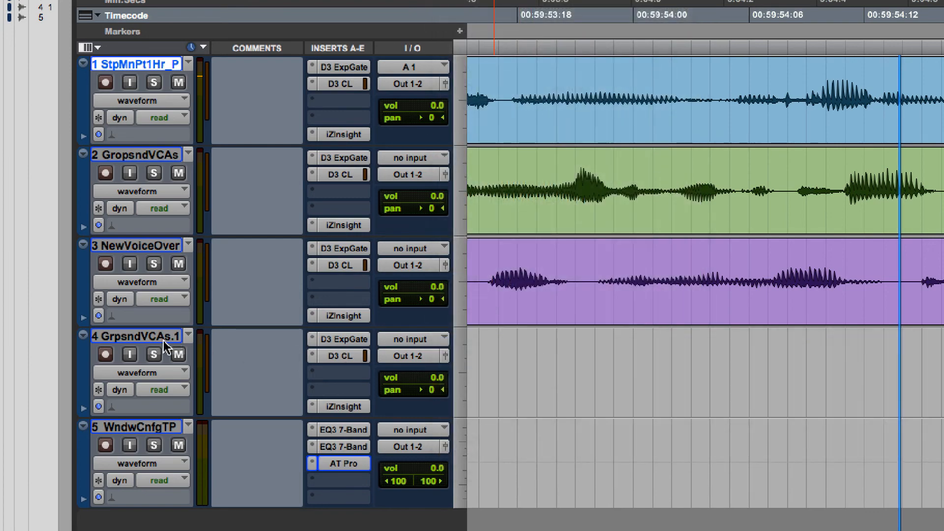
pyautogui.click(475, 10)
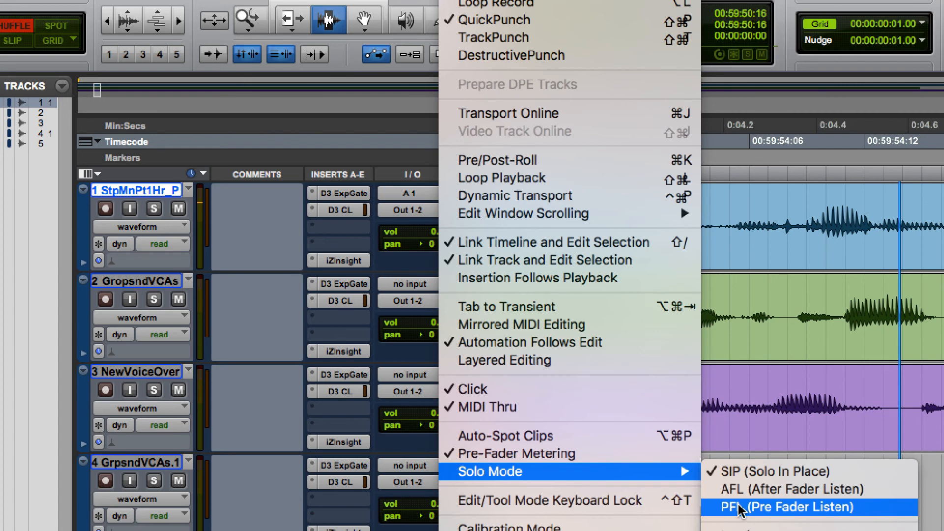
# Set Solo Mode to PFL (Pre Fader Listen) and go to Setup for I/O settings.
pyautogui.click(753, 508)
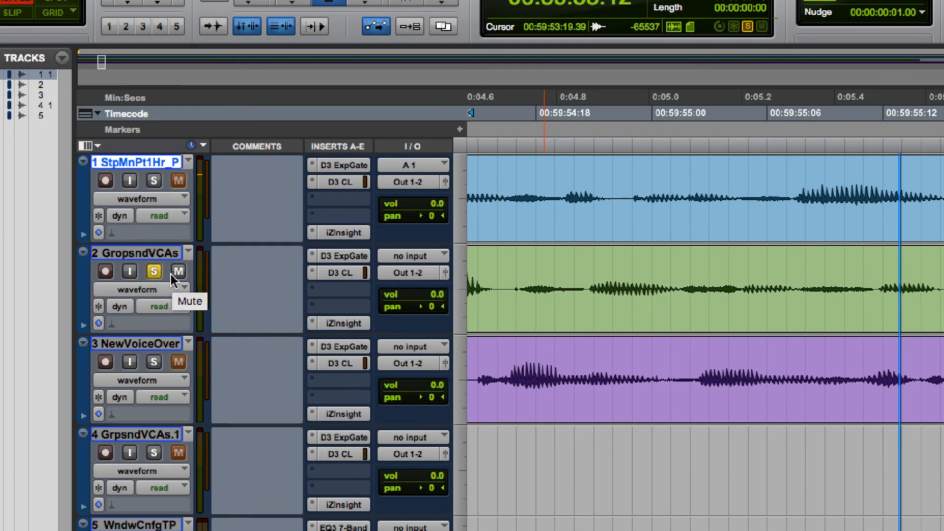
pyautogui.moveTo(155, 279)
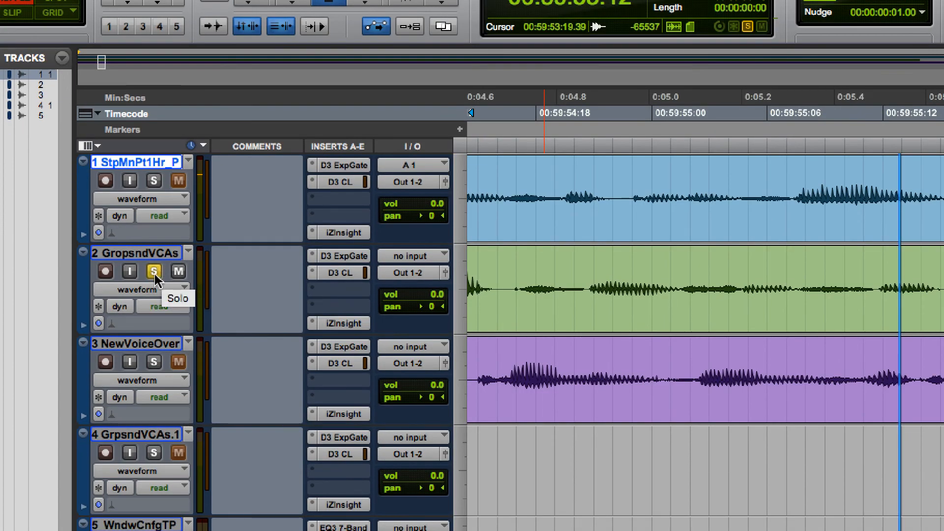
pyautogui.moveTo(169, 260)
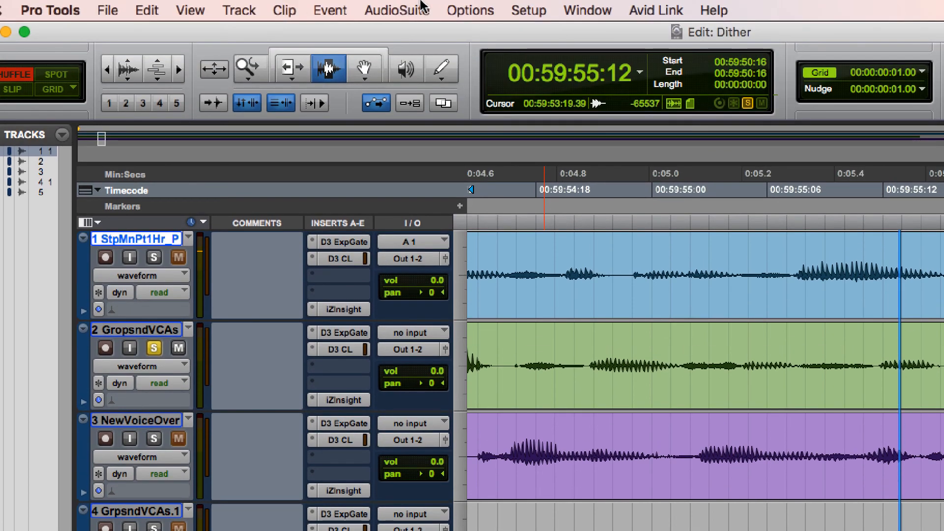
pyautogui.click(528, 10)
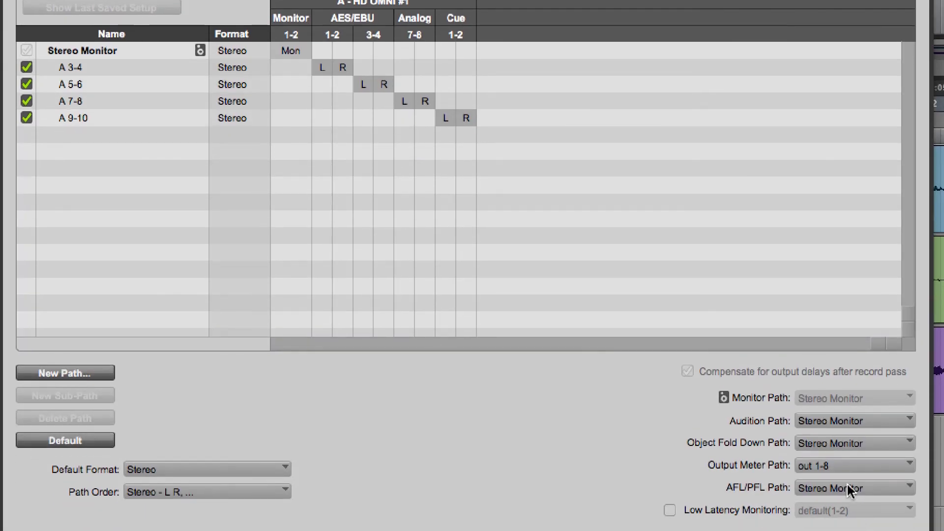
# Route the AFL/PFL Path to output A 3-4 and confirm the I/O setup.
pyautogui.click(852, 487)
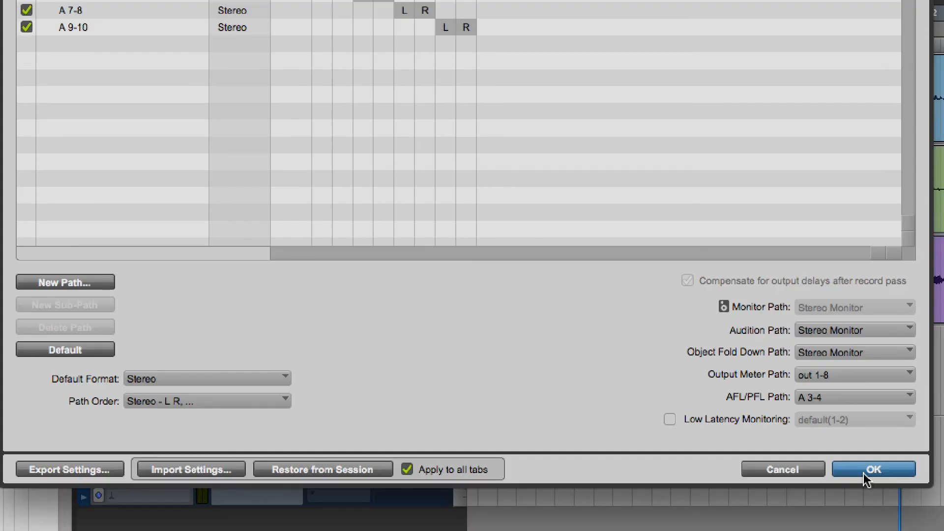
pyautogui.click(873, 469)
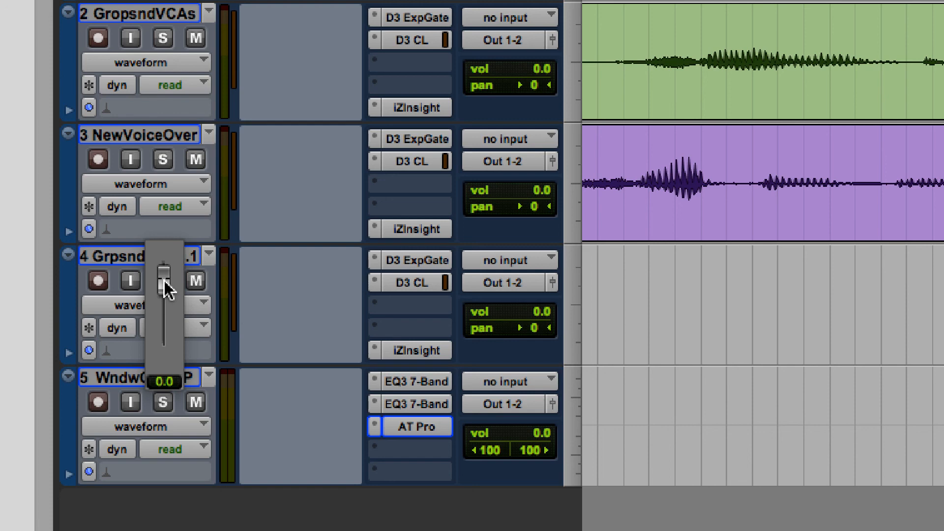
# Lower the GrpsndVCAs.1 track volume from 0.0 to -1.9 dB with its fader.
pyautogui.moveTo(162, 280); pyautogui.dragTo(164, 283)
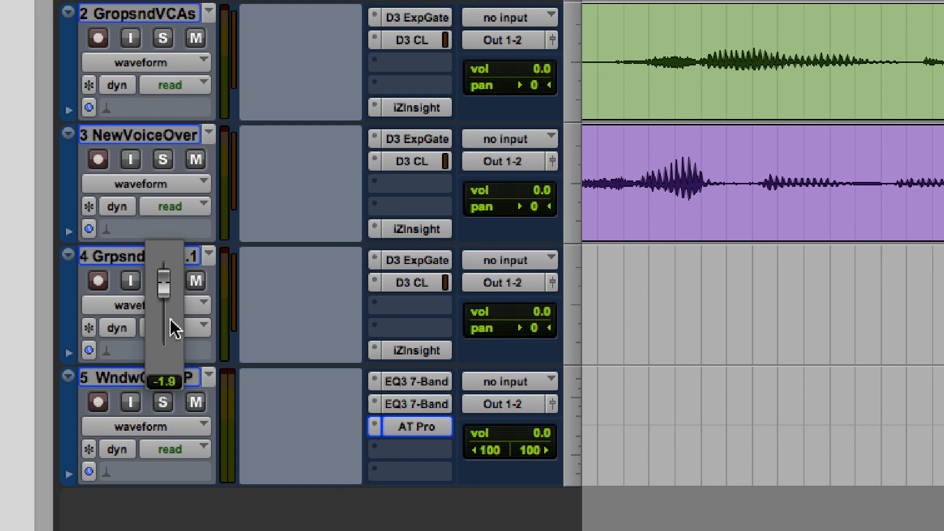